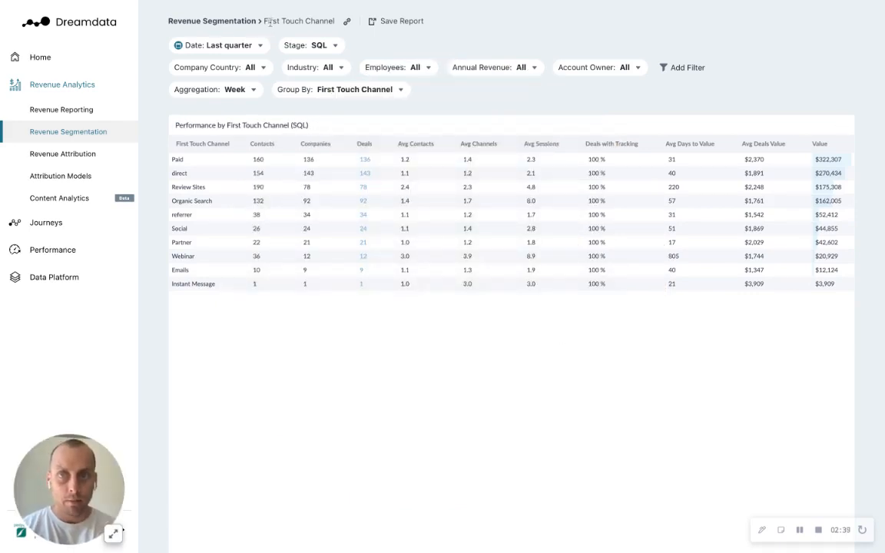
mouse_move(250, 117)
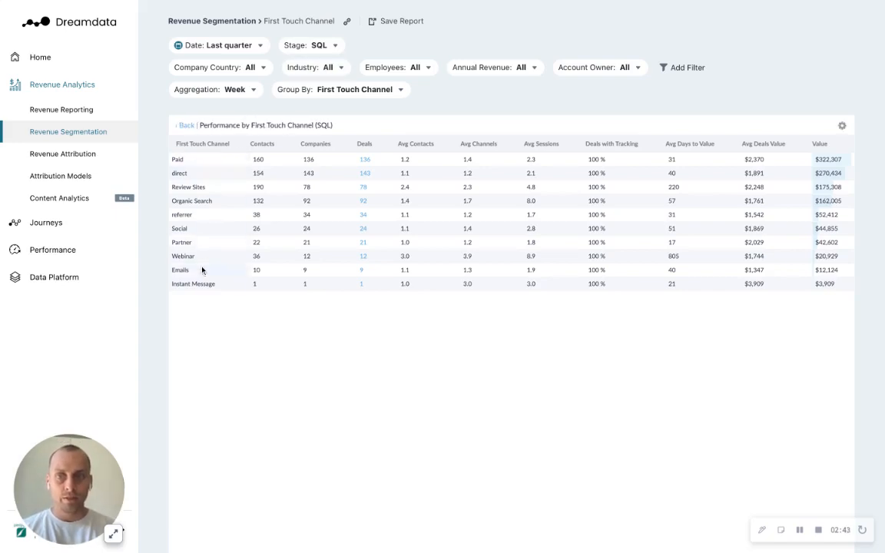
mouse_move(678, 190)
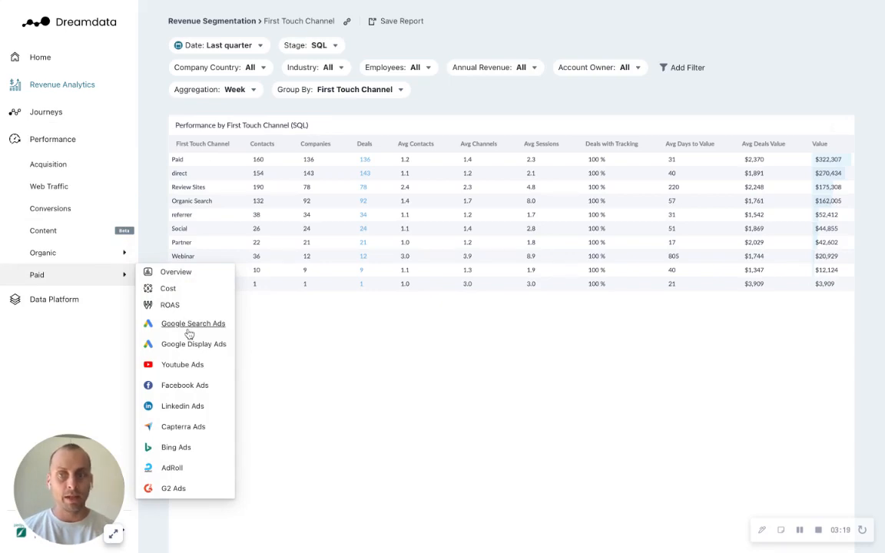
mouse_move(190, 334)
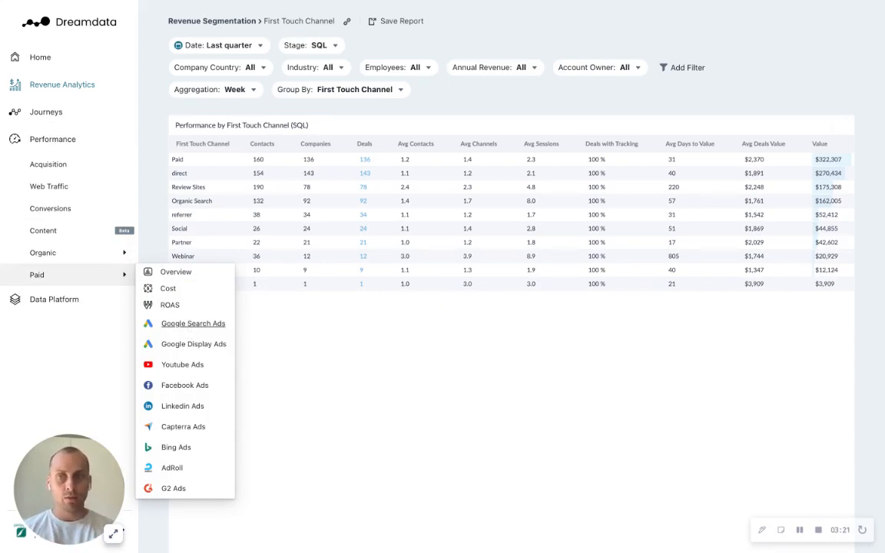
Open the Google Search Ads paid performance report and its date range options.
left_click(192, 324)
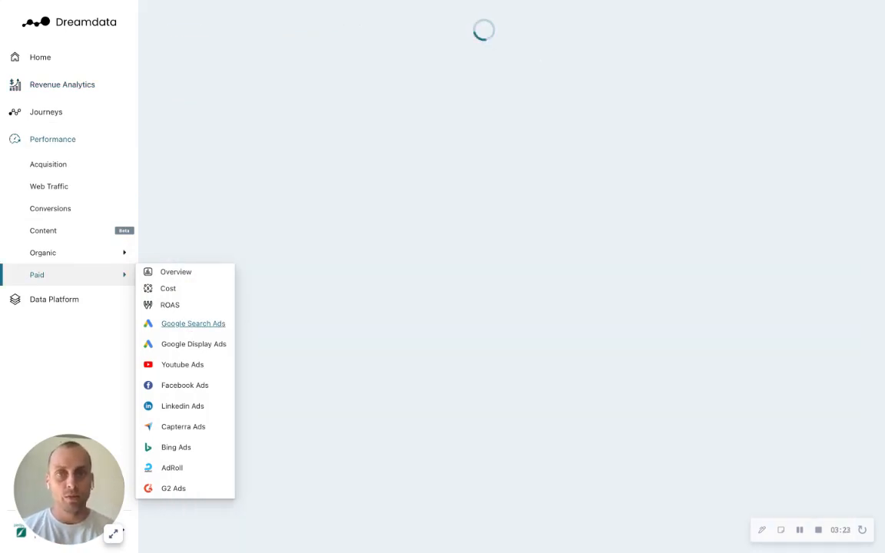
left_click(192, 323)
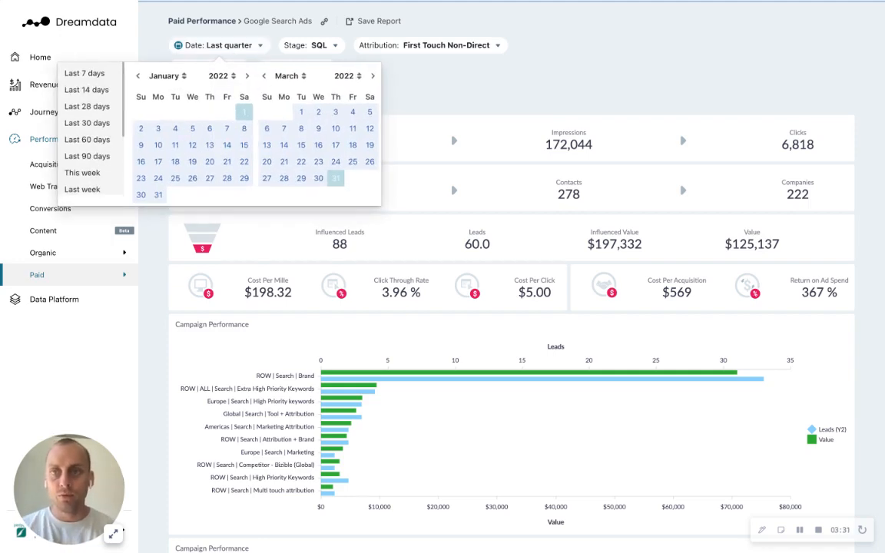
Set the report date range from 1 January 2022 to 31 May 2022.
left_click(264, 76)
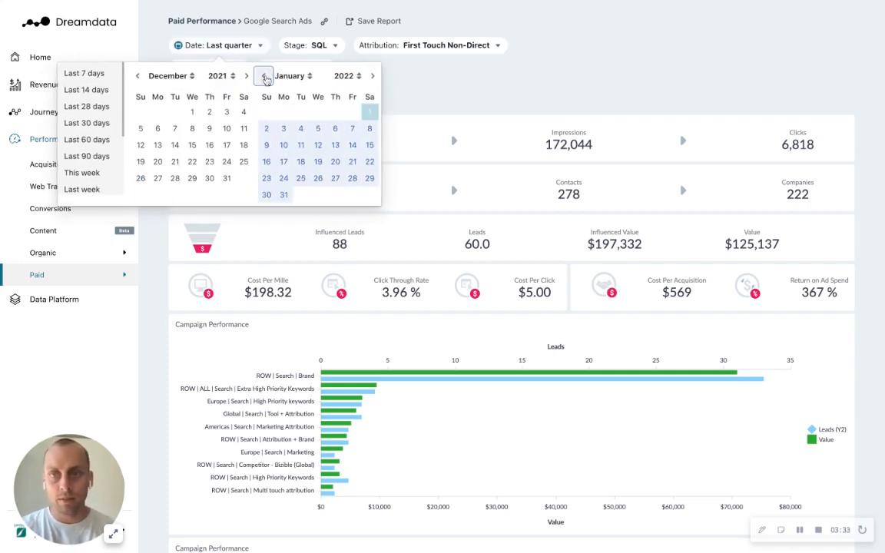
left_click(372, 76)
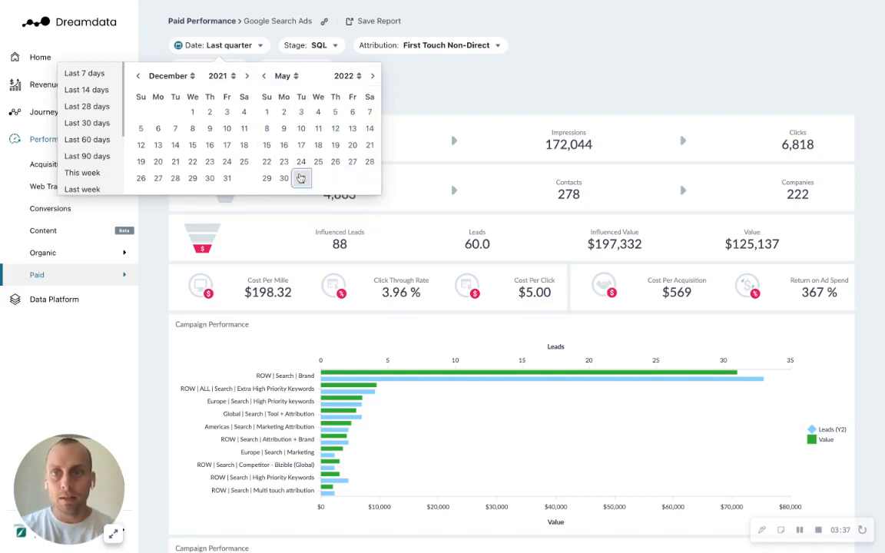
left_click(246, 75)
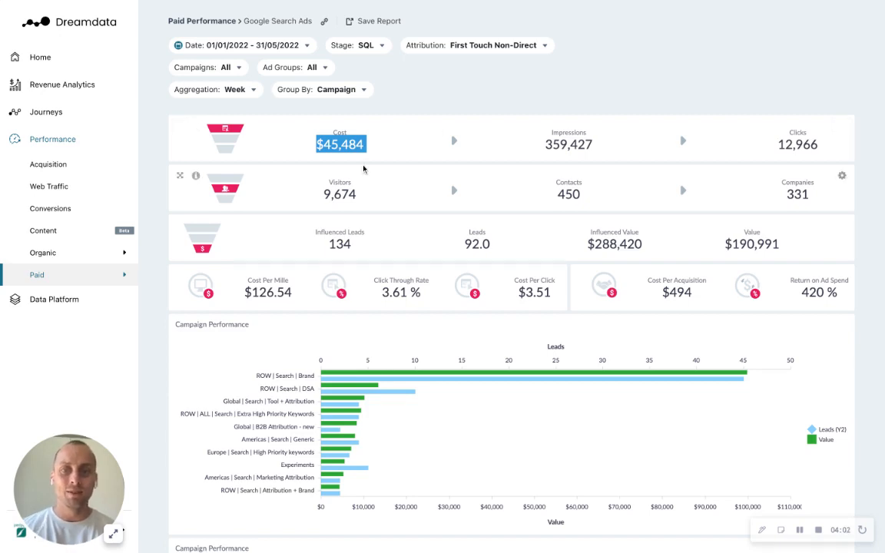
mouse_move(315, 198)
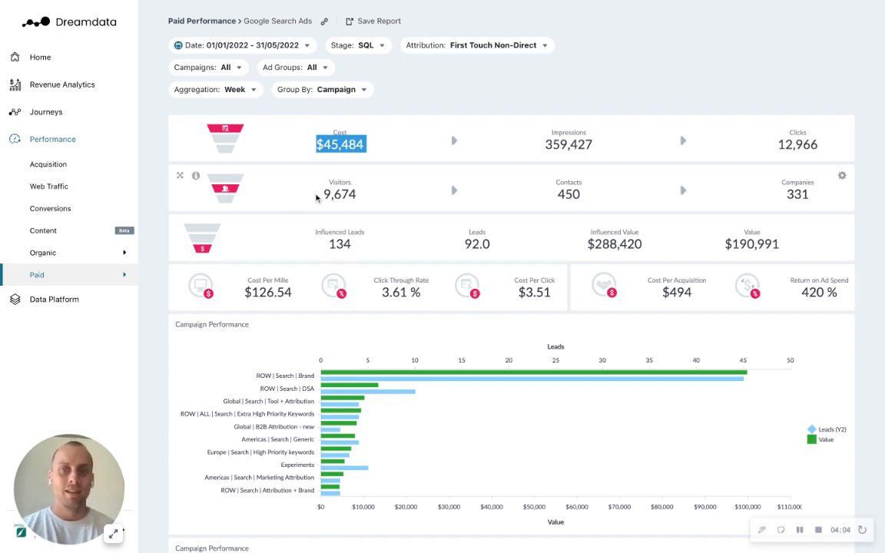
mouse_move(355, 186)
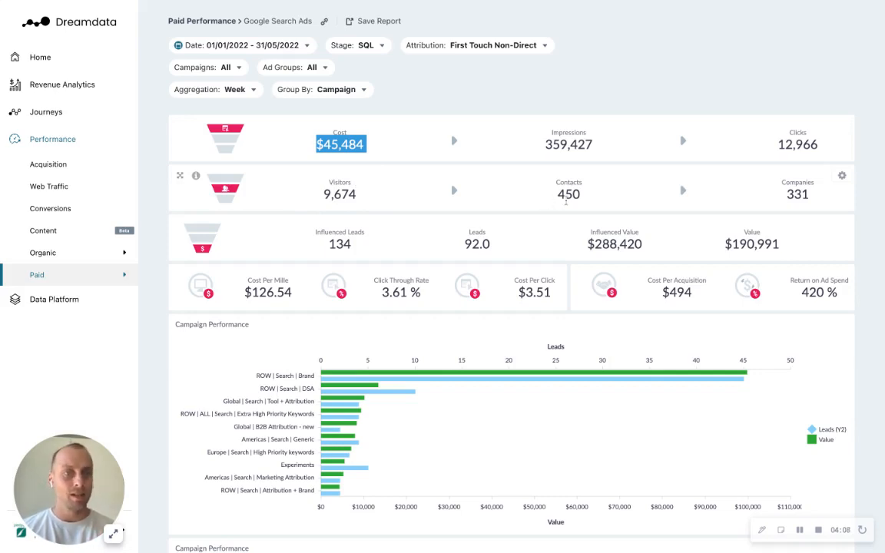
mouse_move(590, 203)
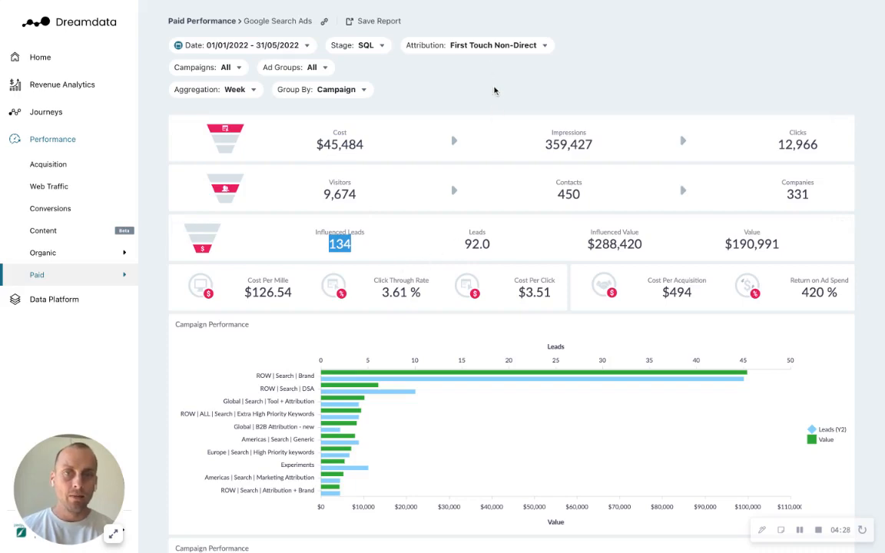
Apply Data-Driven attribution and highlight the resulting Leads figure of 98.6.
left_click(495, 45)
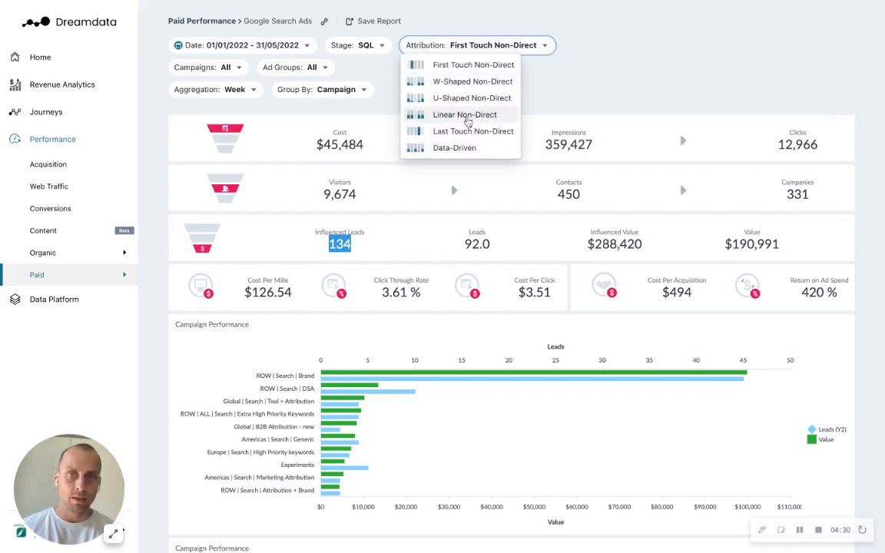
left_click(454, 148)
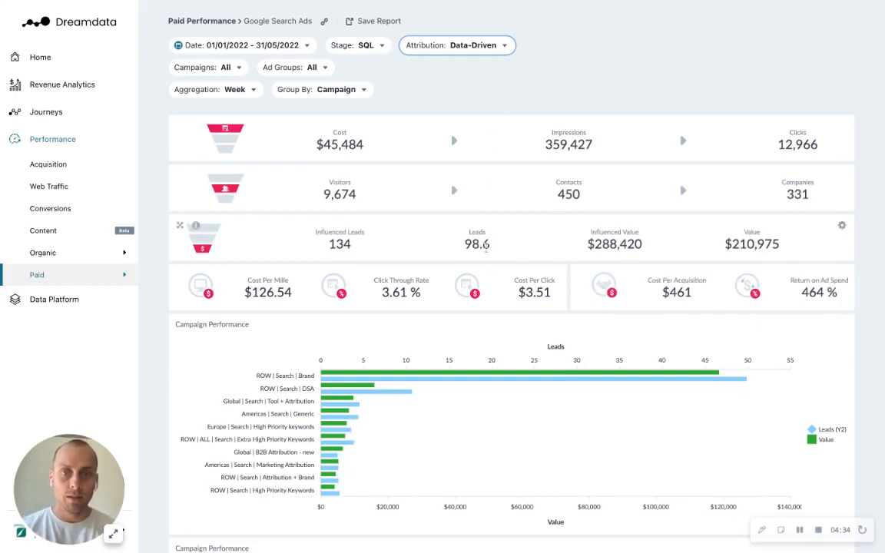
double_click(477, 243)
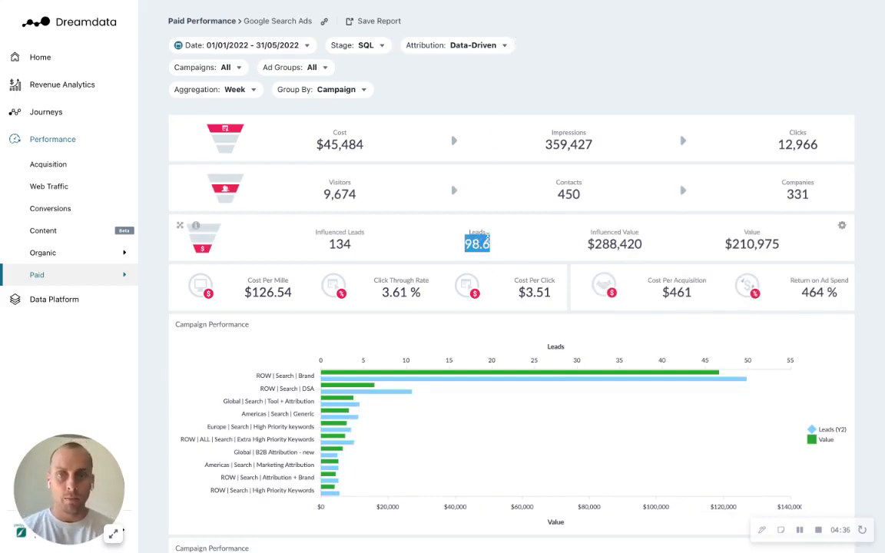
mouse_move(507, 249)
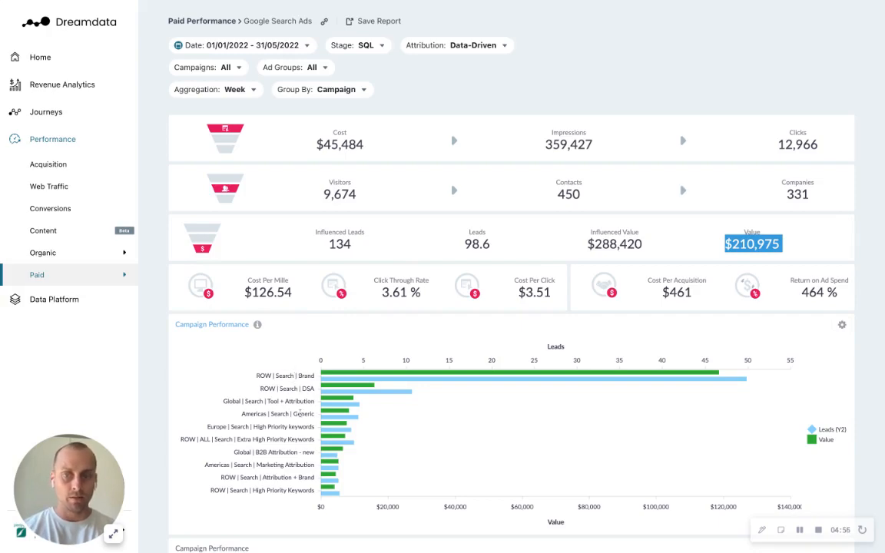
Scroll to bring the Campaign Performance table into view on its own.
scroll("down", 3)
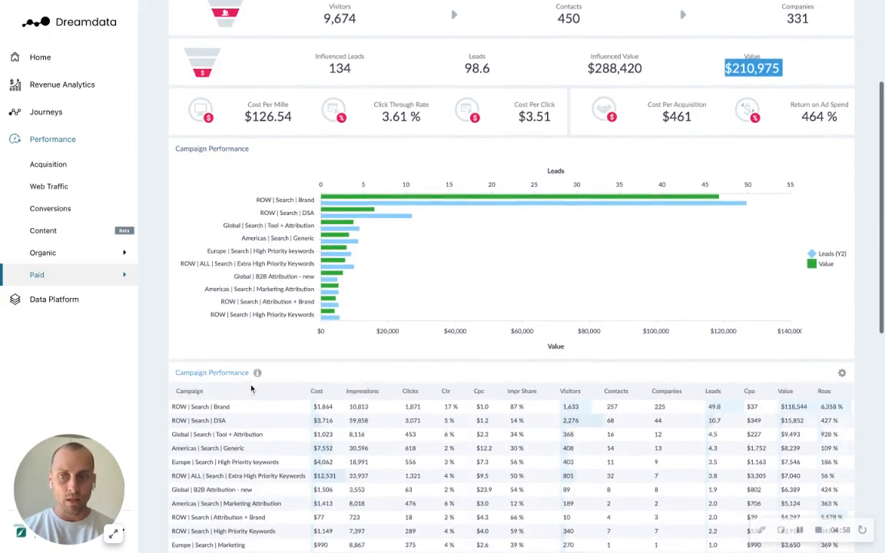
scroll("up", 3)
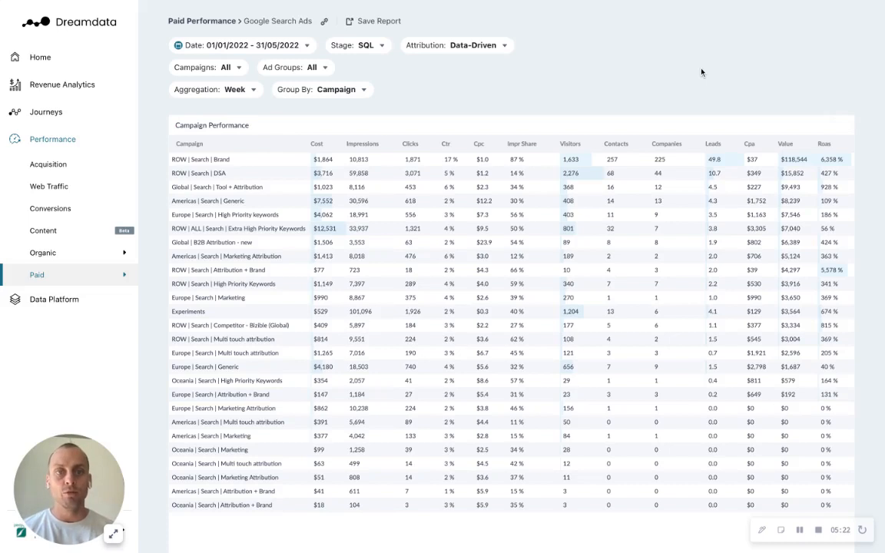
mouse_move(811, 75)
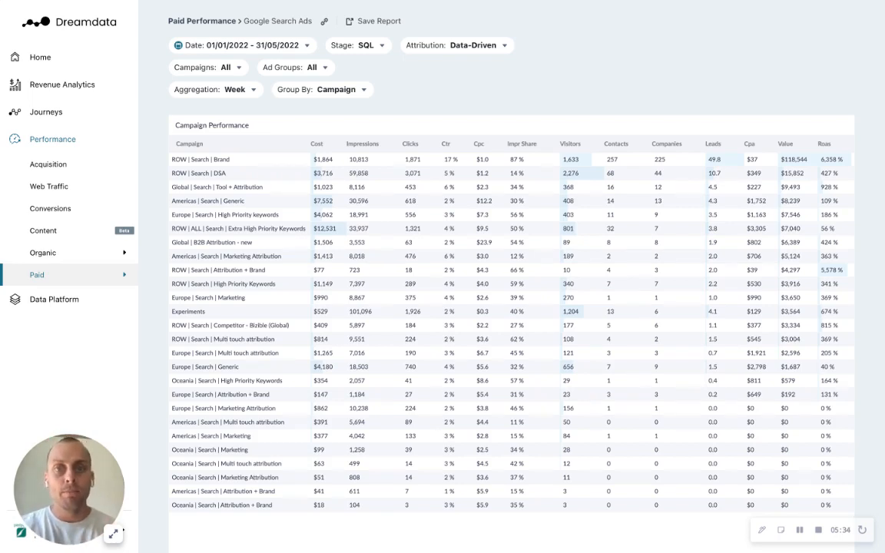
mouse_move(400, 66)
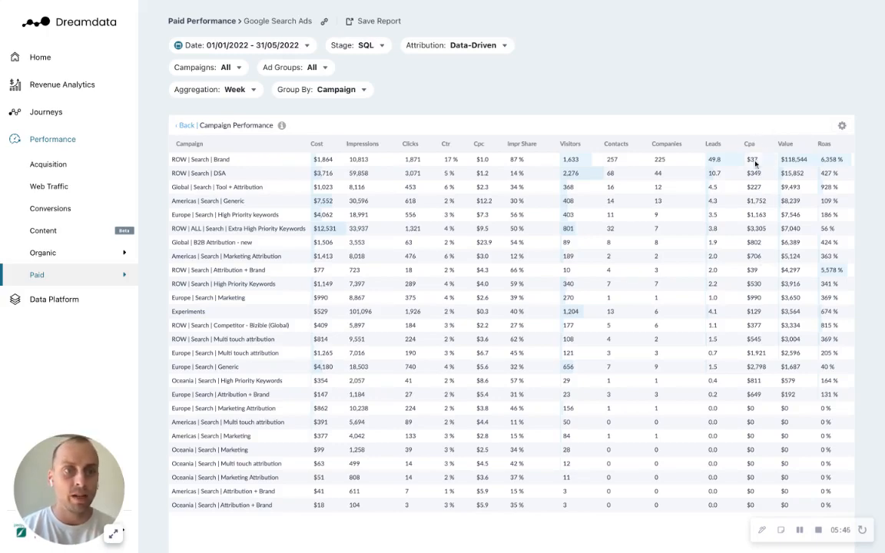
Sort the campaign table by Cpa descending, Extra High Priority Keywords at $3,305 first.
left_click(747, 144)
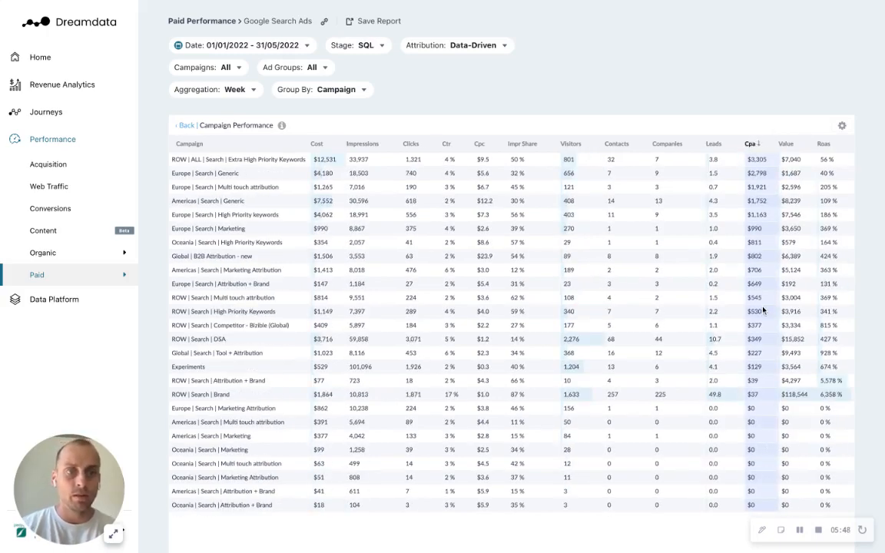
mouse_move(773, 162)
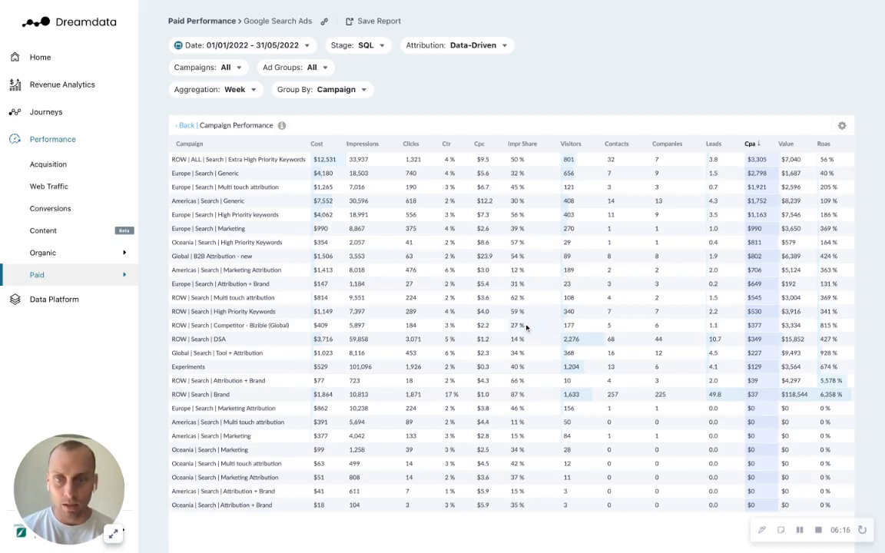
mouse_move(522, 328)
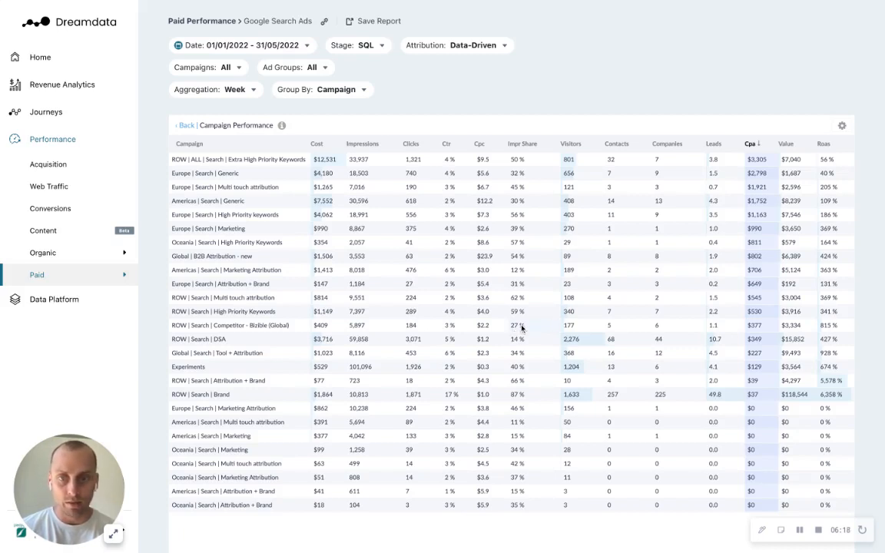